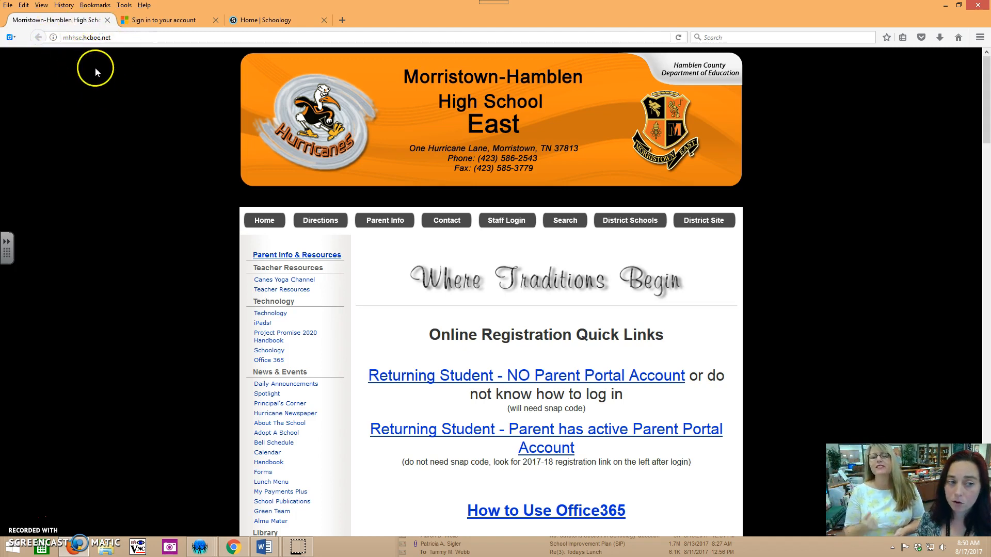
pyautogui.moveTo(141, 59)
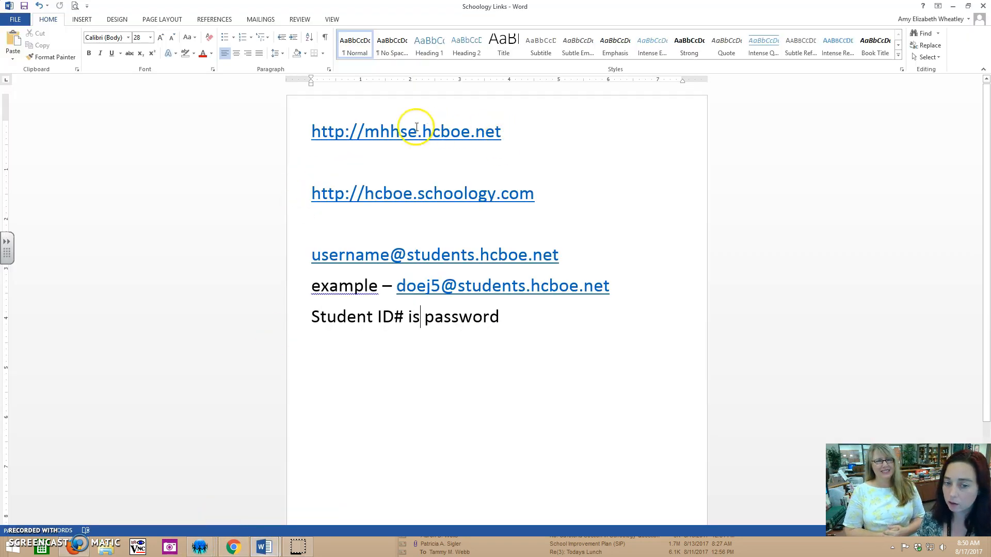
pyautogui.moveTo(458, 132)
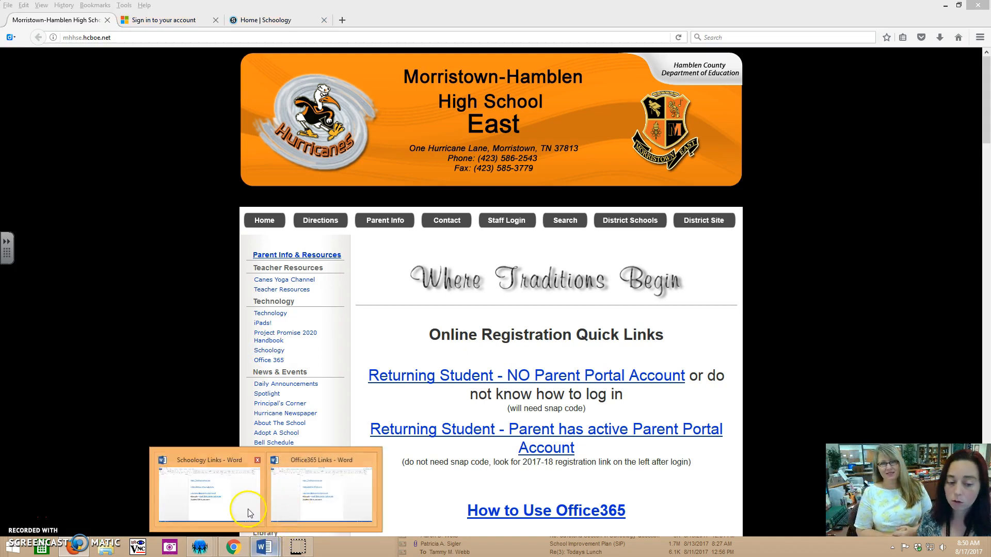
# Follow the Schoology Links document's links to the school site and the Microsoft sign-in page
pyautogui.click(211, 489)
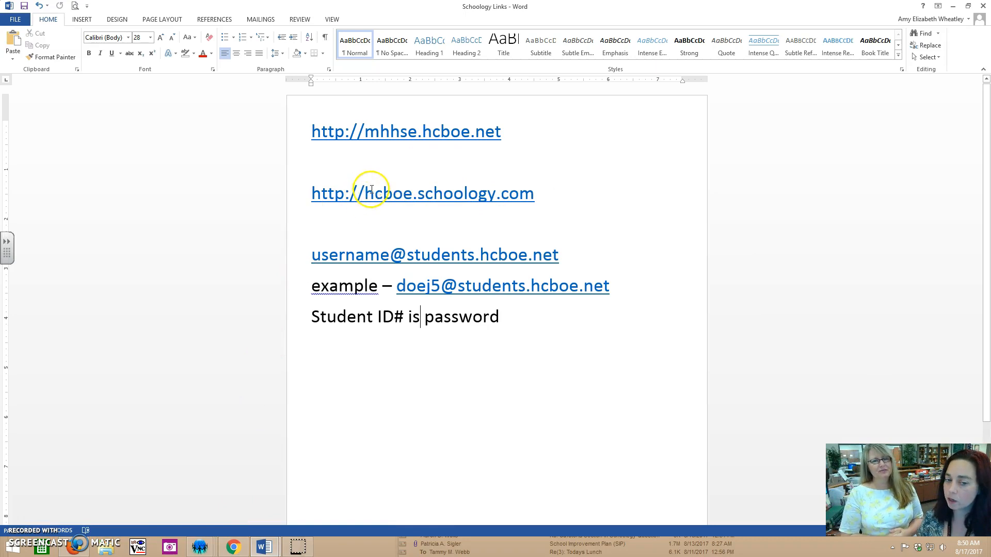
pyautogui.moveTo(484, 202)
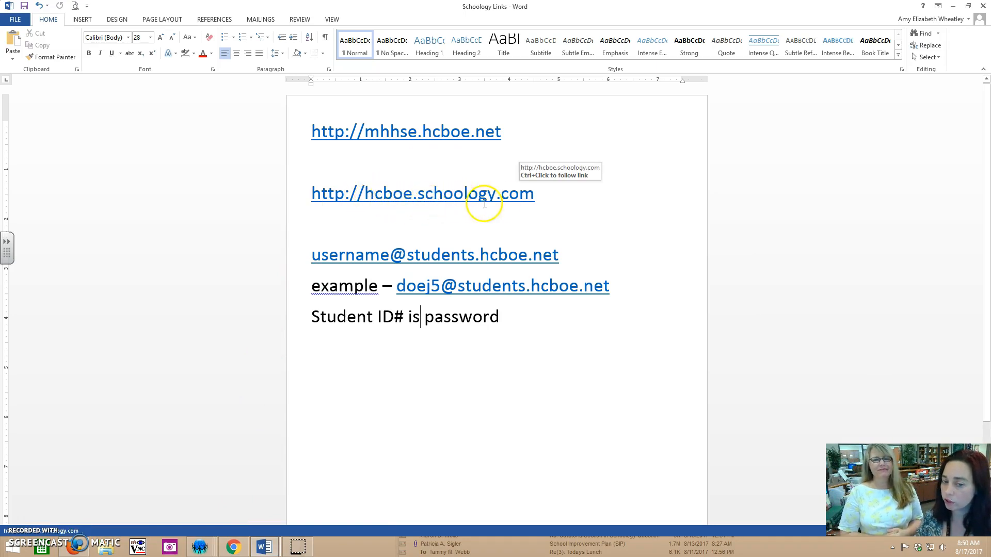
pyautogui.moveTo(393, 427)
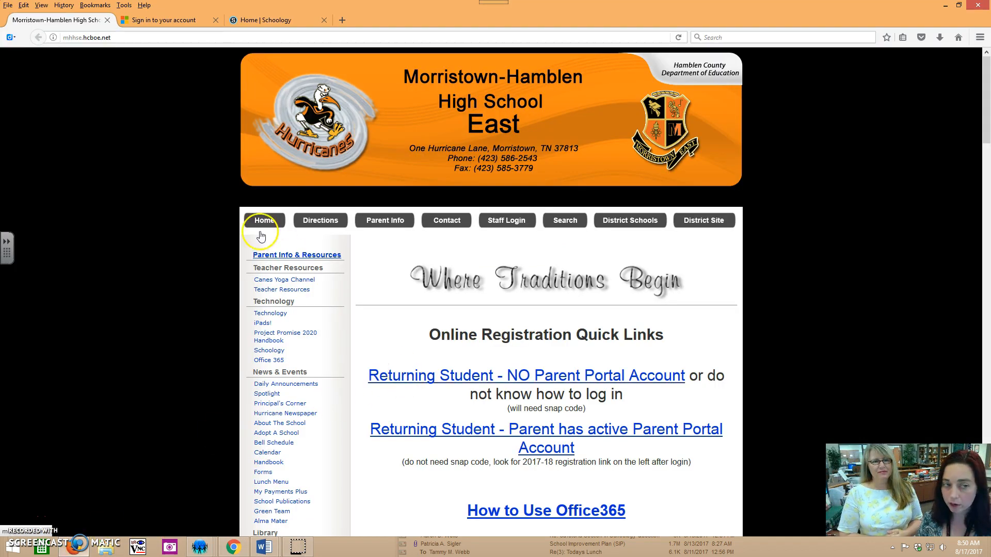
pyautogui.click(164, 19)
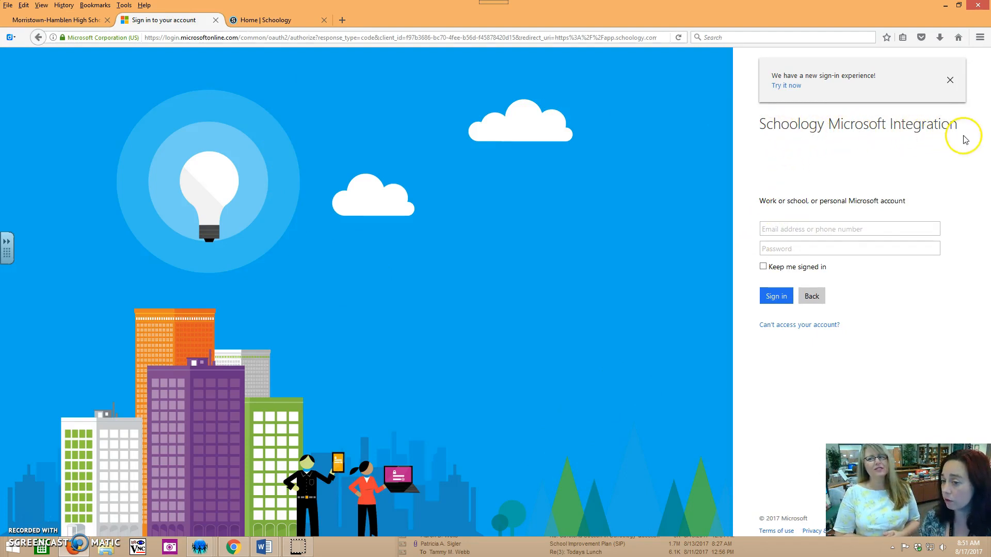
pyautogui.moveTo(810, 240)
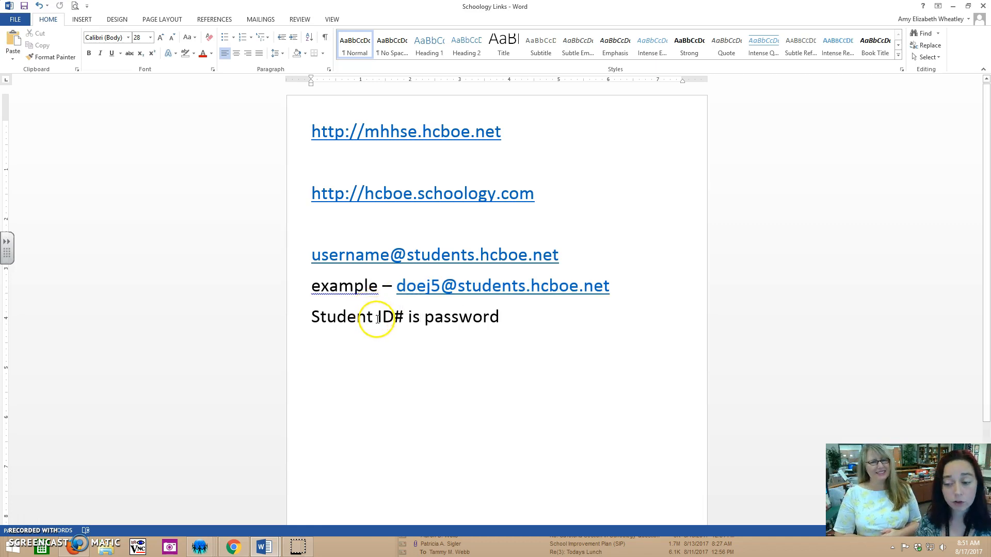
pyautogui.moveTo(445, 303)
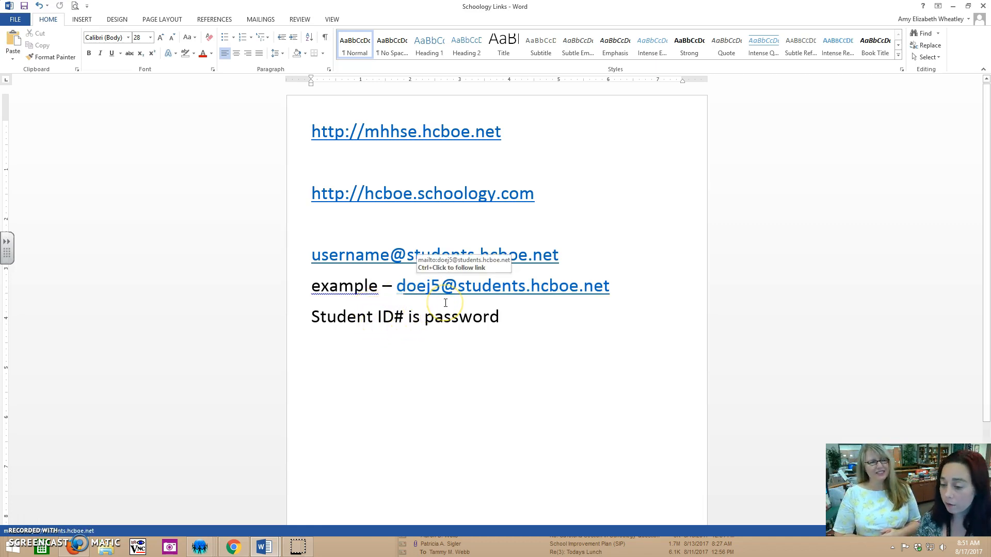
pyautogui.click(420, 316)
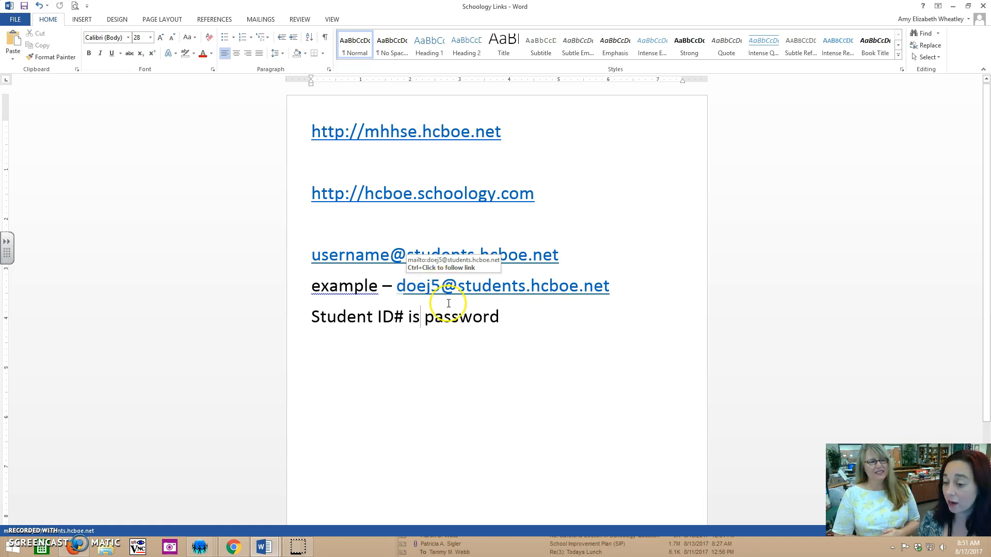
pyautogui.moveTo(463, 314)
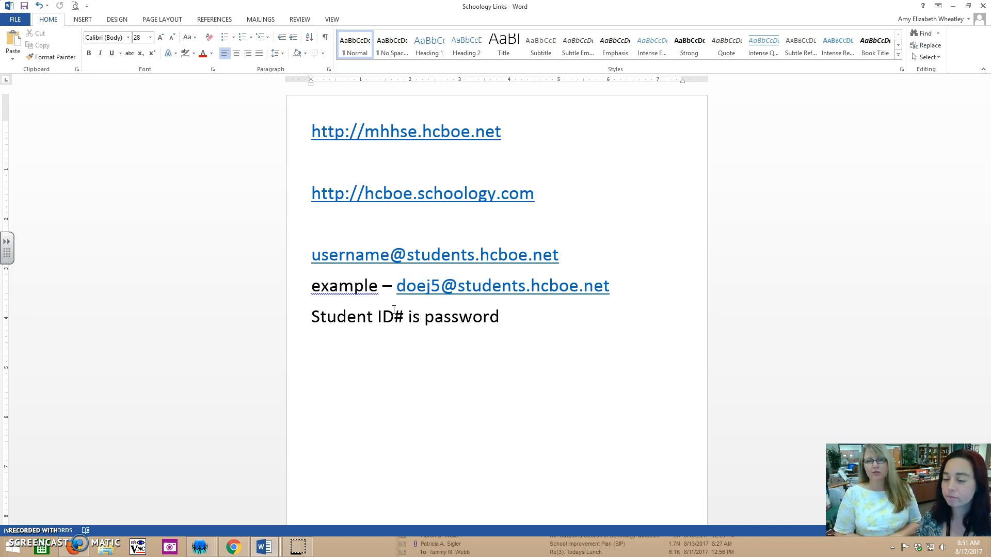
pyautogui.click(420, 316)
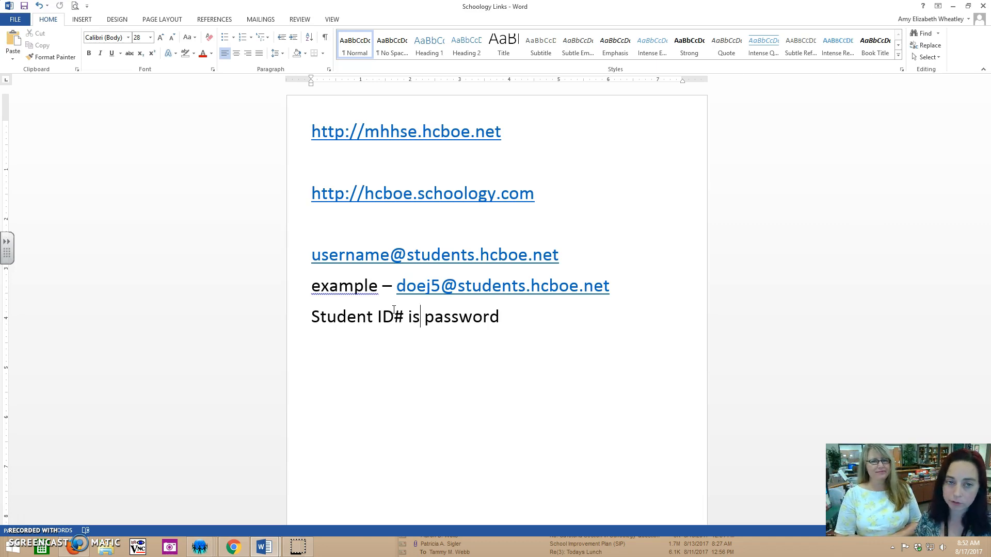
pyautogui.moveTo(185, 509)
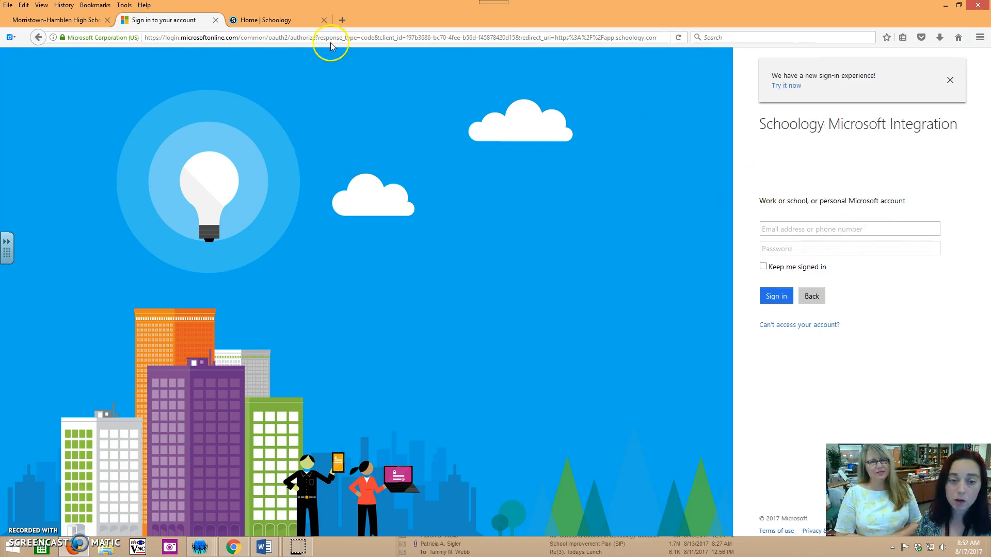
# Switch to the 'Home | Schoology' tab showing the student's Recent Activity feed
pyautogui.click(278, 20)
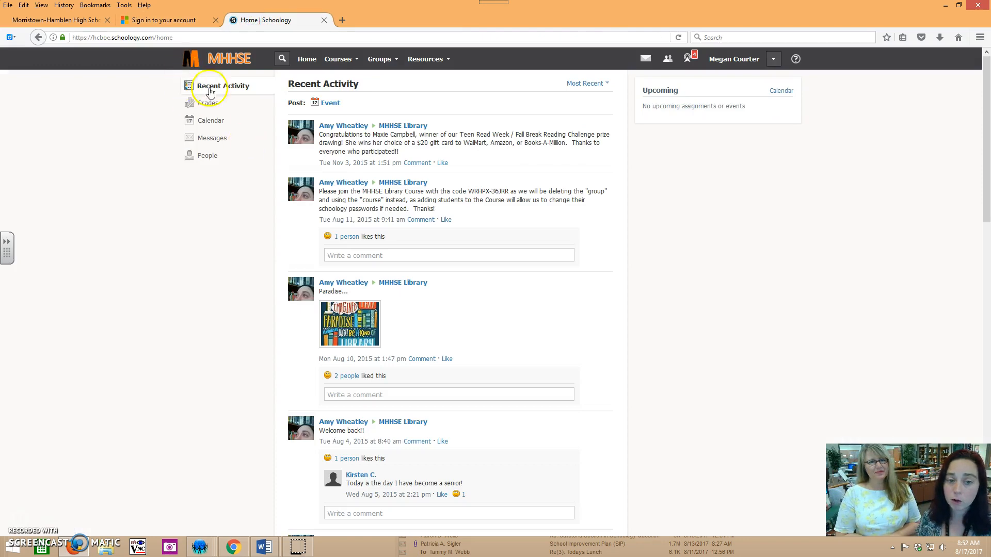
pyautogui.moveTo(252, 70)
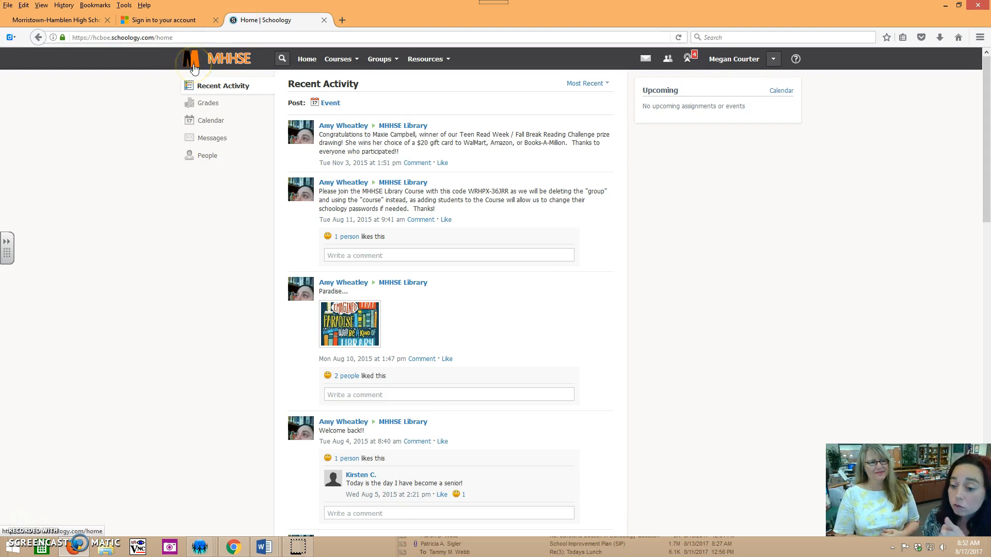
pyautogui.moveTo(221, 72)
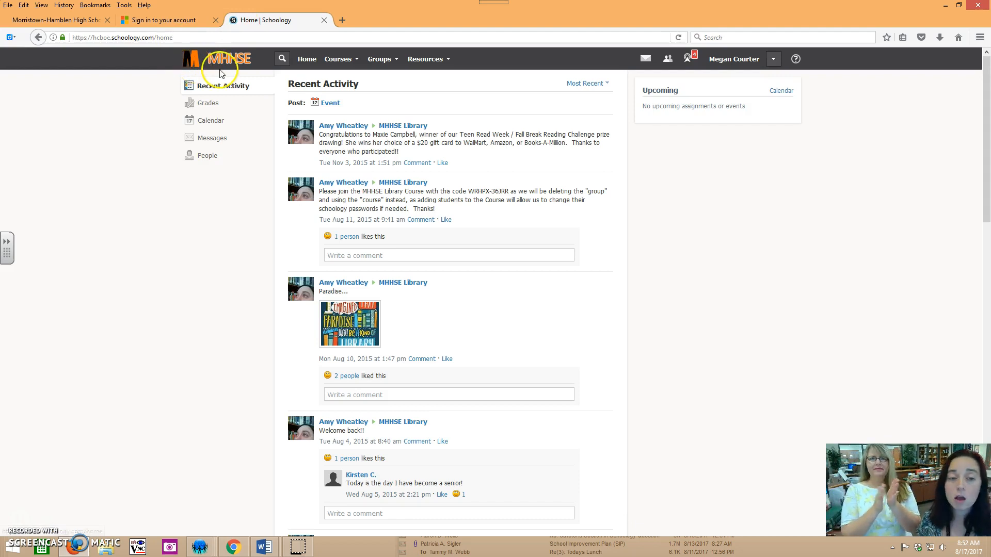
# Visit ACT PREP, then open AP Calculus II (BC) Section 1 and its Definite Integrals folder
pyautogui.click(337, 59)
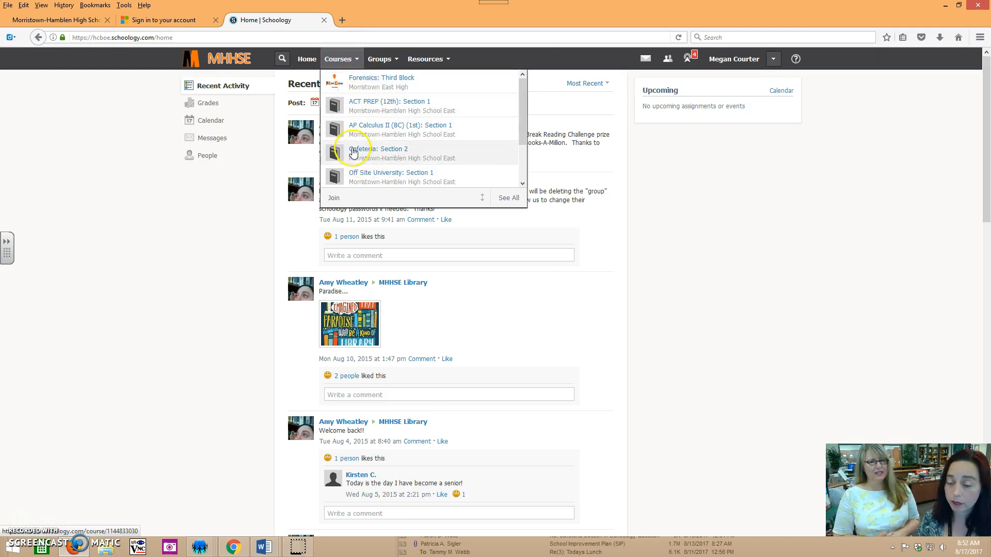
pyautogui.moveTo(383, 129)
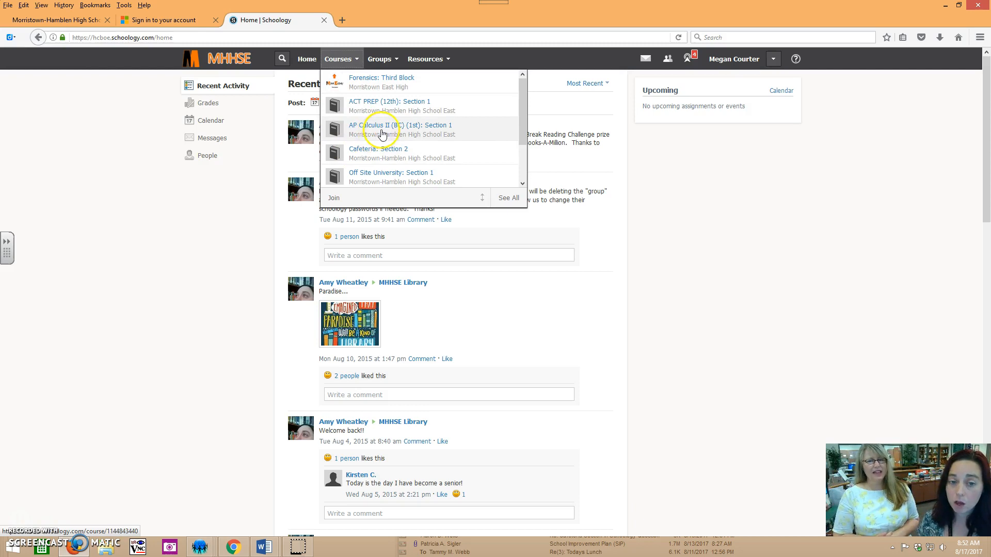
pyautogui.moveTo(176, 253)
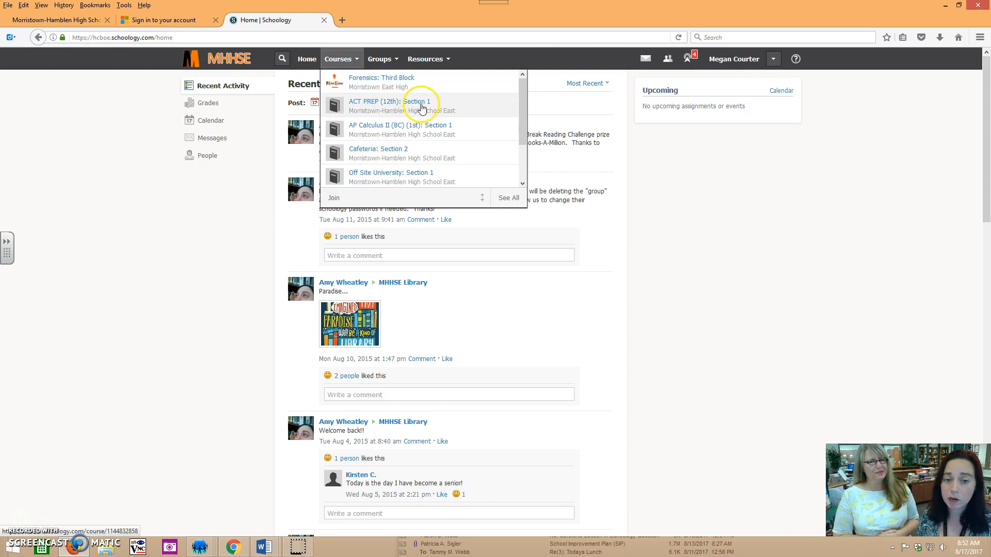
pyautogui.click(389, 101)
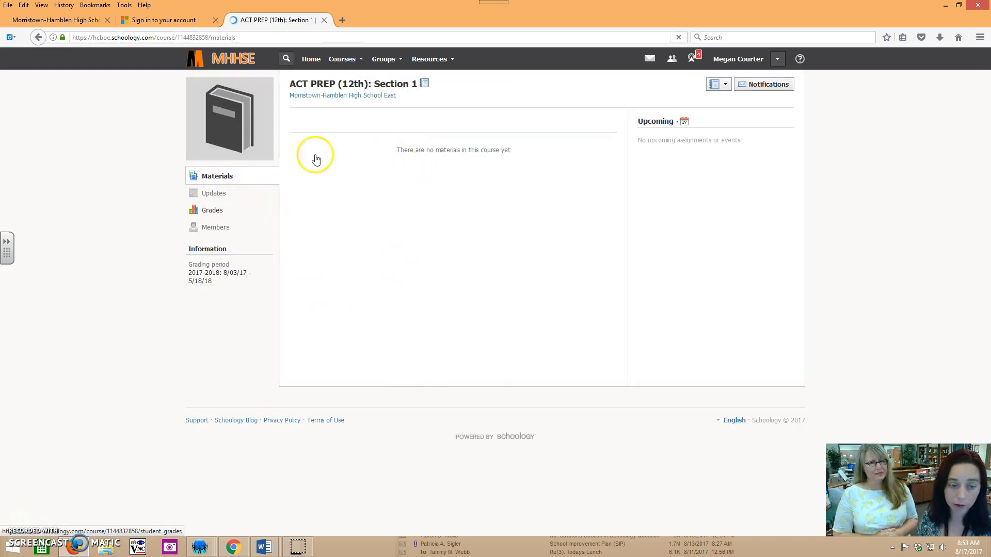
pyautogui.click(341, 59)
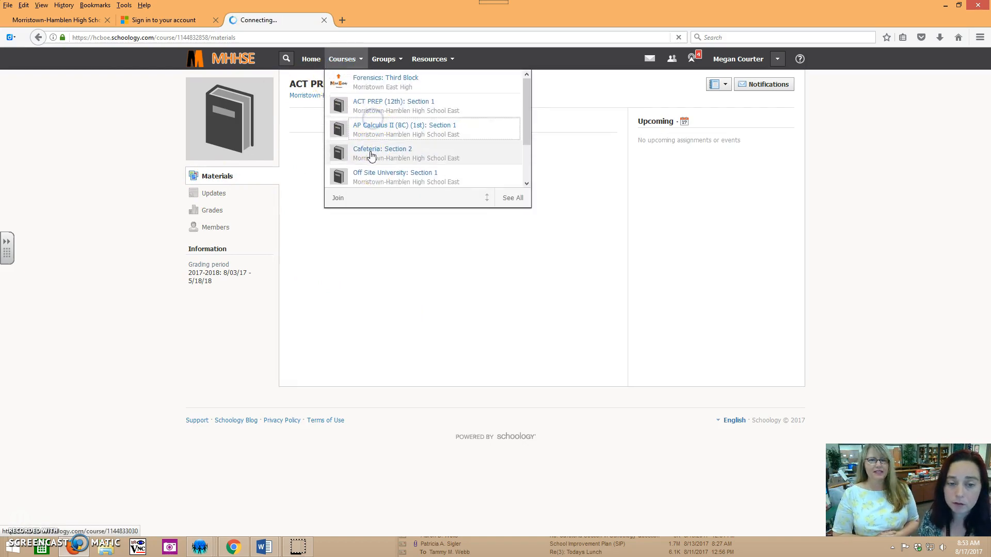
pyautogui.click(404, 125)
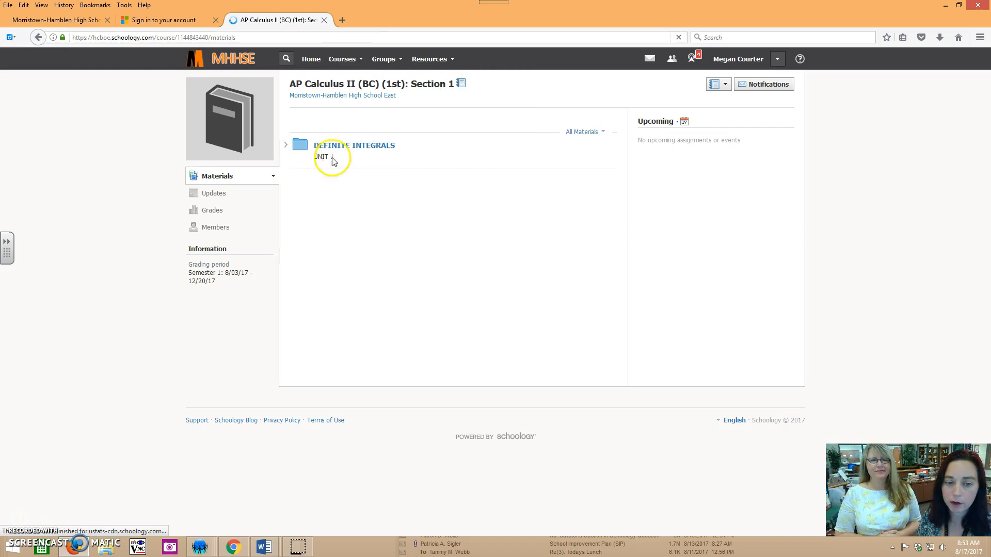
pyautogui.click(353, 144)
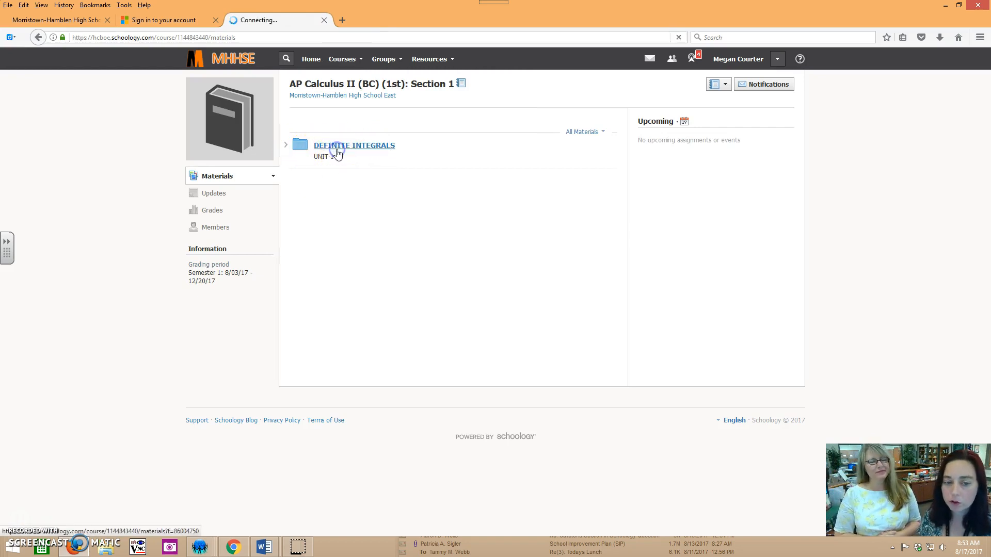
# View the Definite Integrals folder's ten images, then return to the Recent Activity feed
pyautogui.click(354, 146)
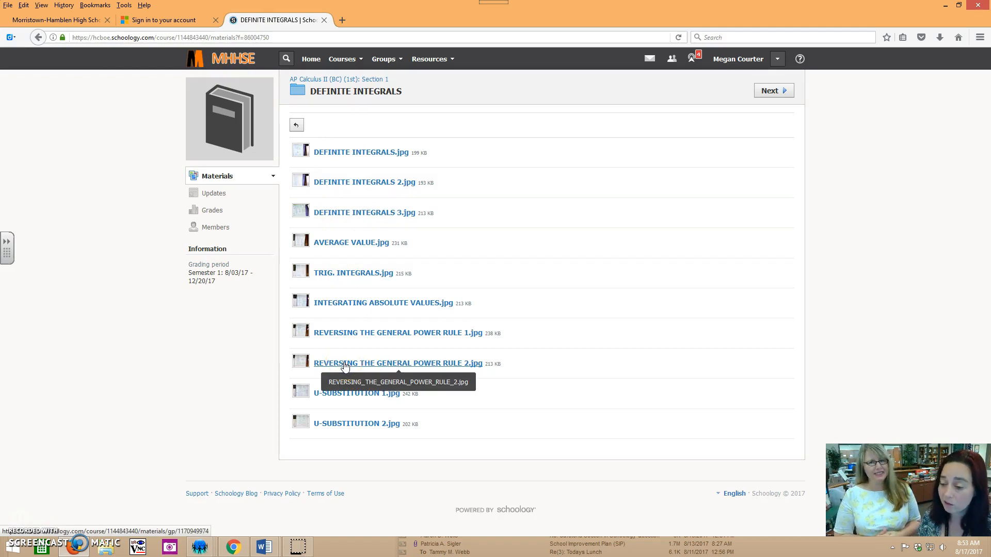
pyautogui.moveTo(316, 192)
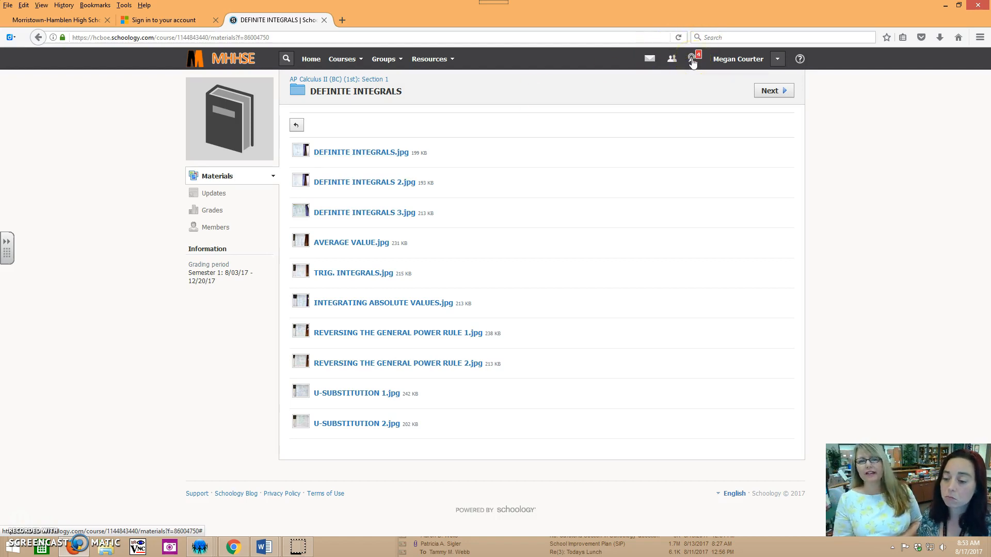
pyautogui.click(341, 59)
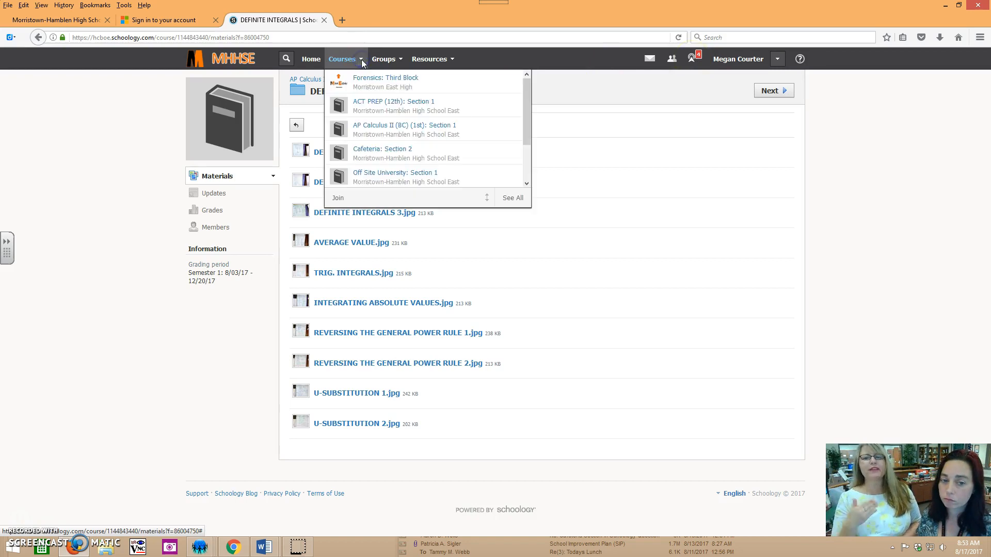
pyautogui.moveTo(795, 201)
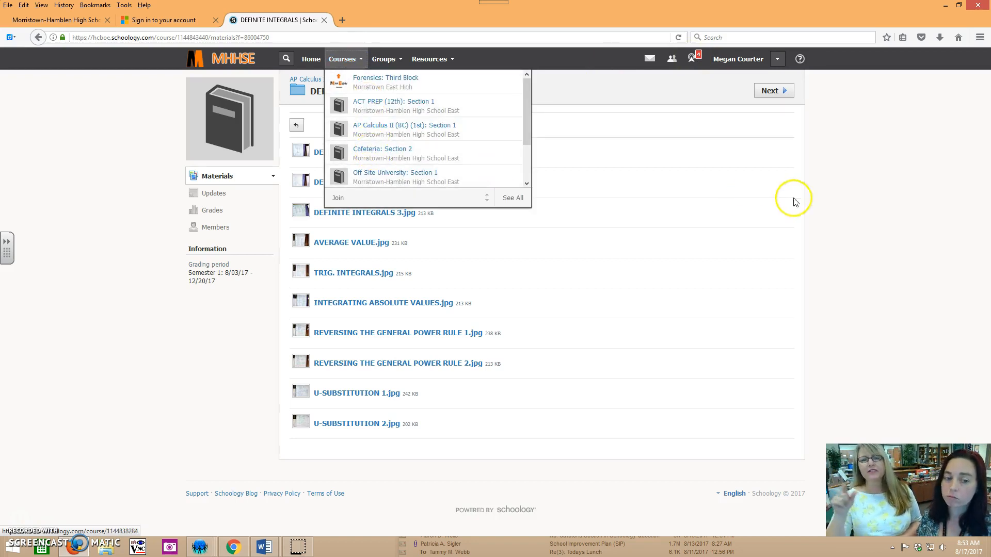
pyautogui.moveTo(830, 211)
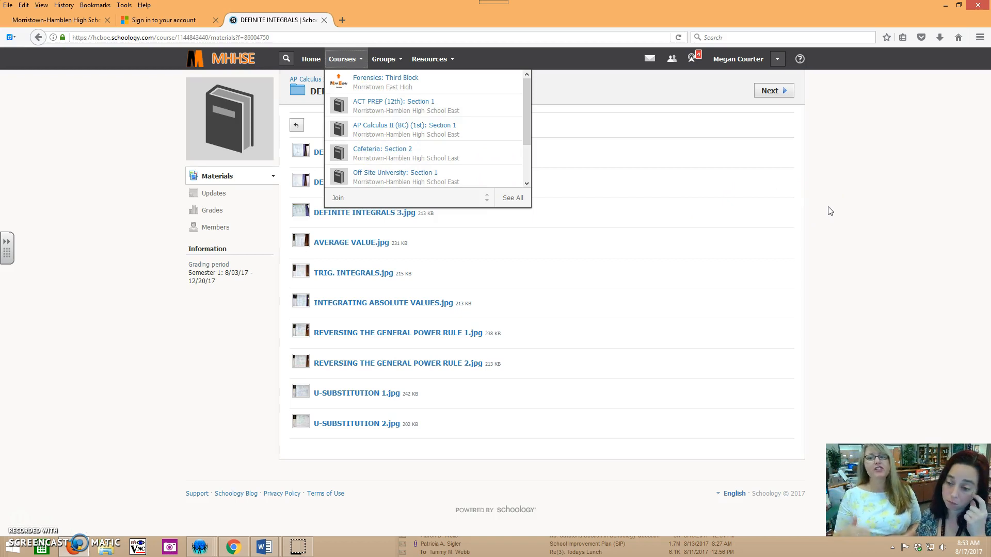
pyautogui.click(404, 125)
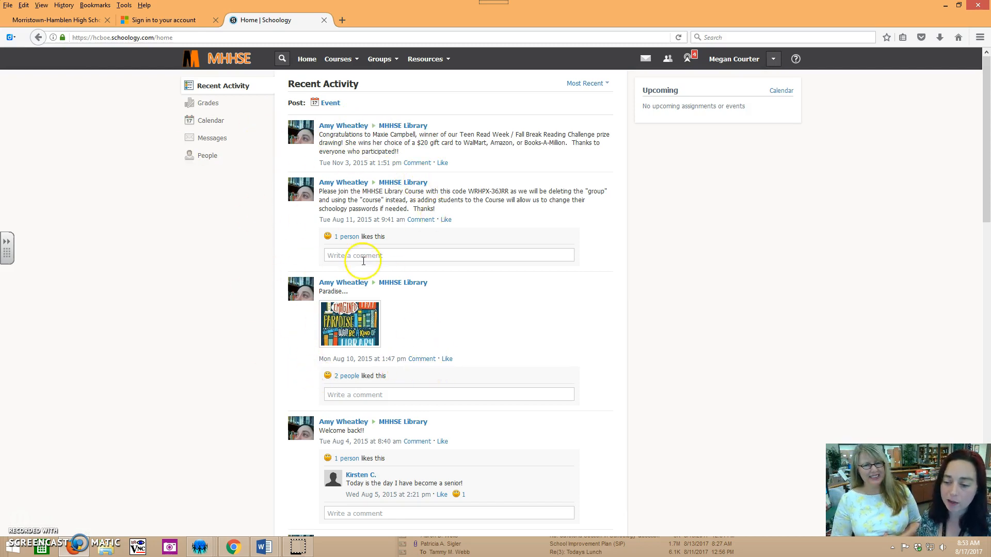
pyautogui.moveTo(324, 228)
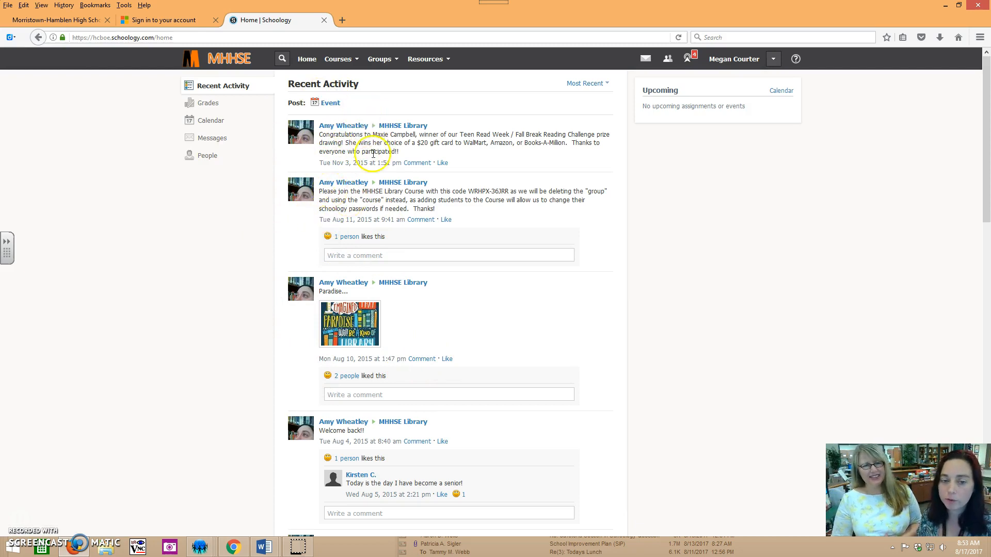
pyautogui.moveTo(200, 175)
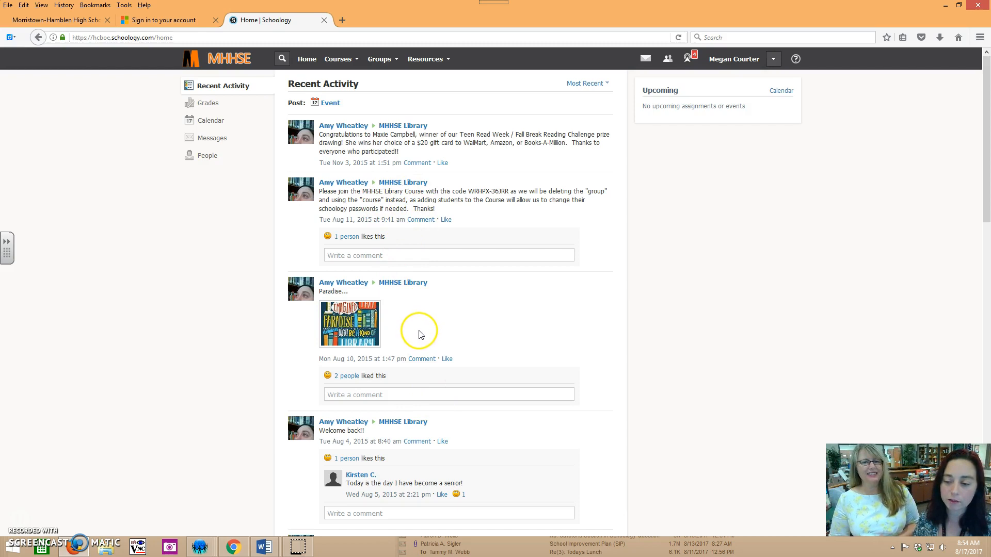
pyautogui.moveTo(408, 268)
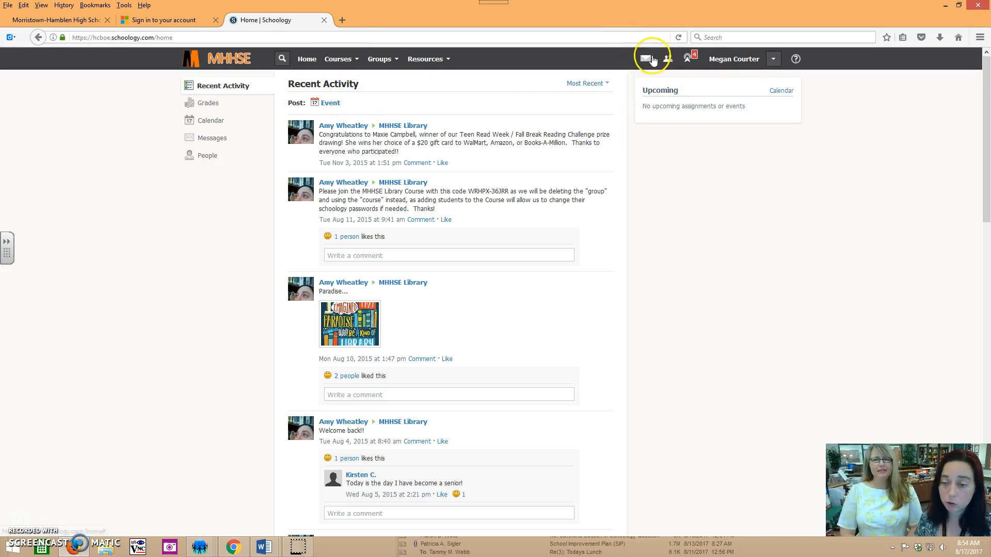
# Show recent messages, listing the Grados and Book Project conversations
pyautogui.click(646, 59)
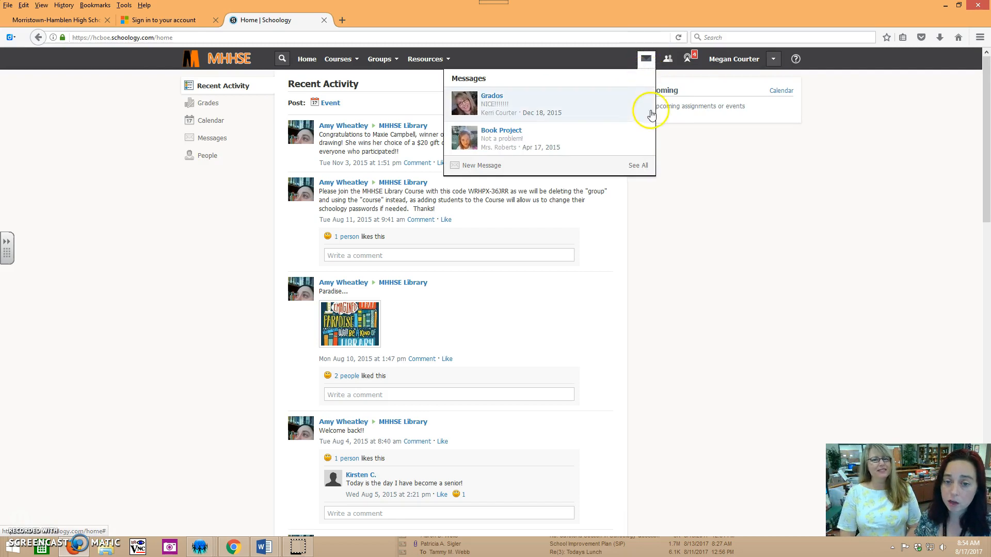
pyautogui.click(481, 166)
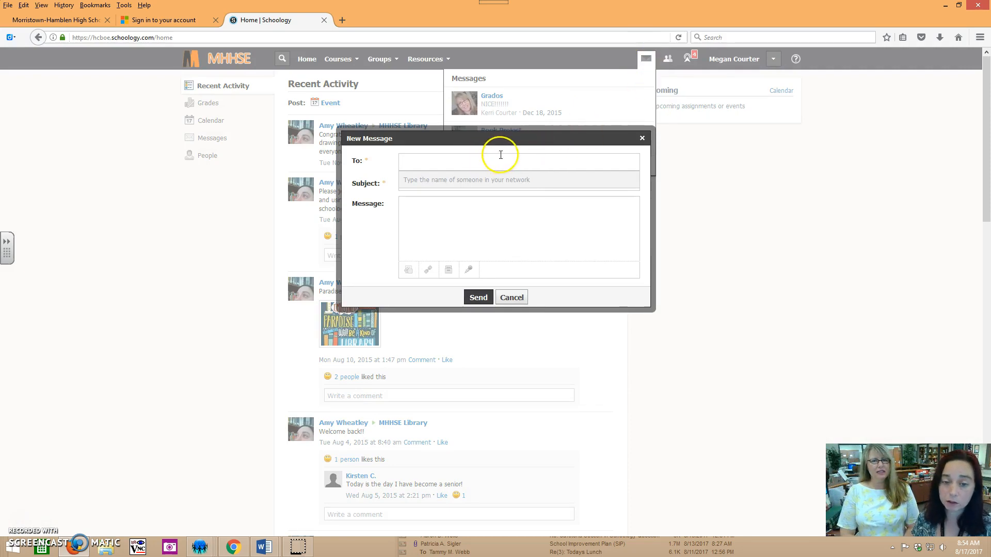
pyautogui.write('wheatley')
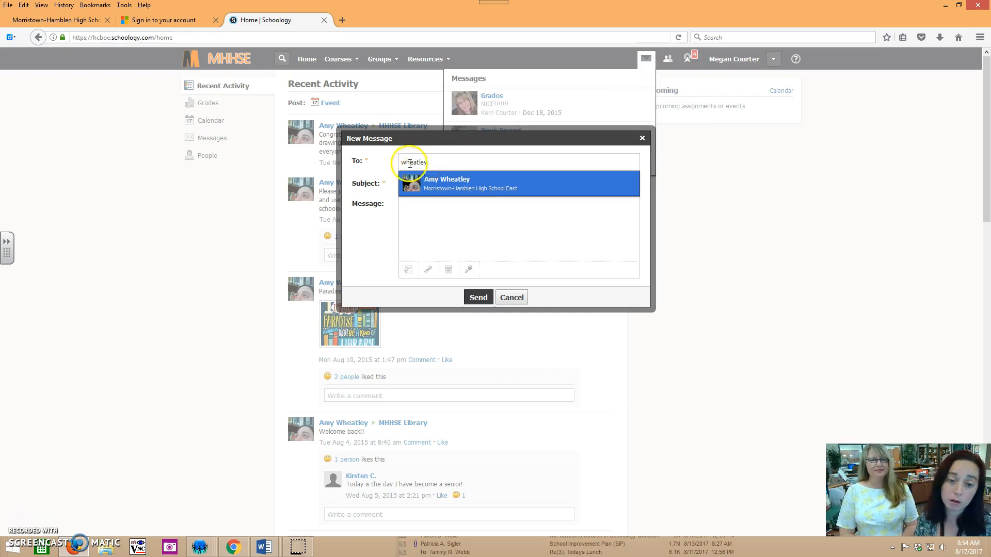
pyautogui.click(447, 184)
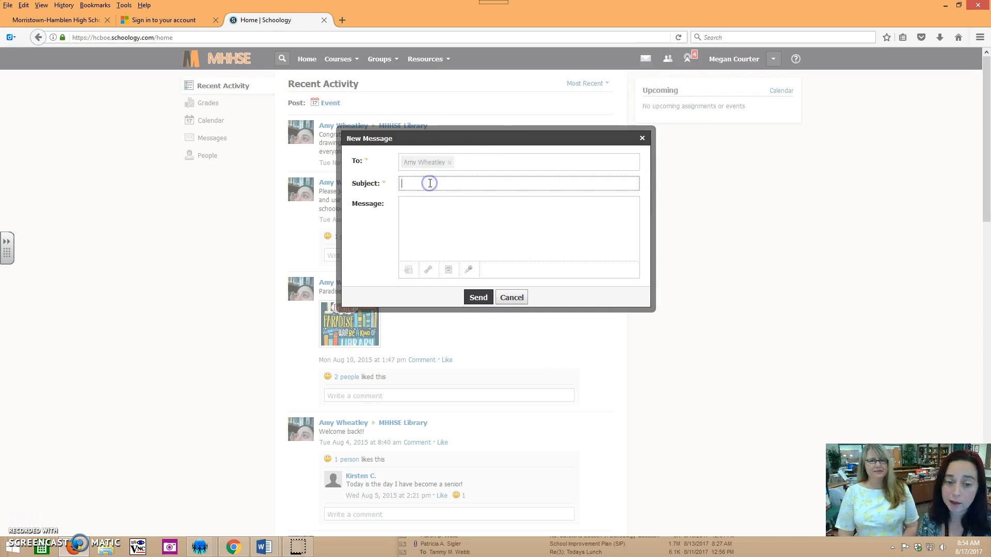
pyautogui.write('please renew')
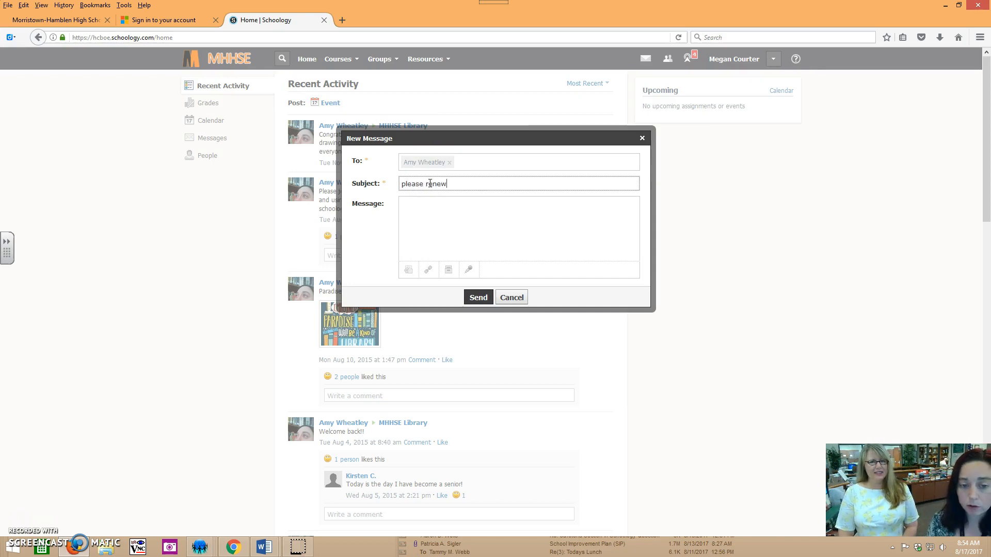
pyautogui.write('my book')
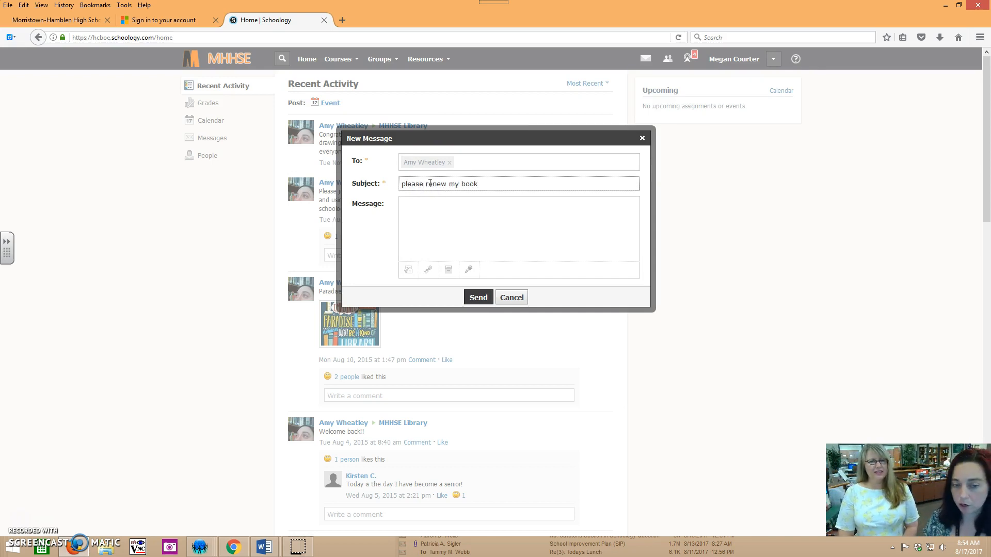
pyautogui.click(460, 222)
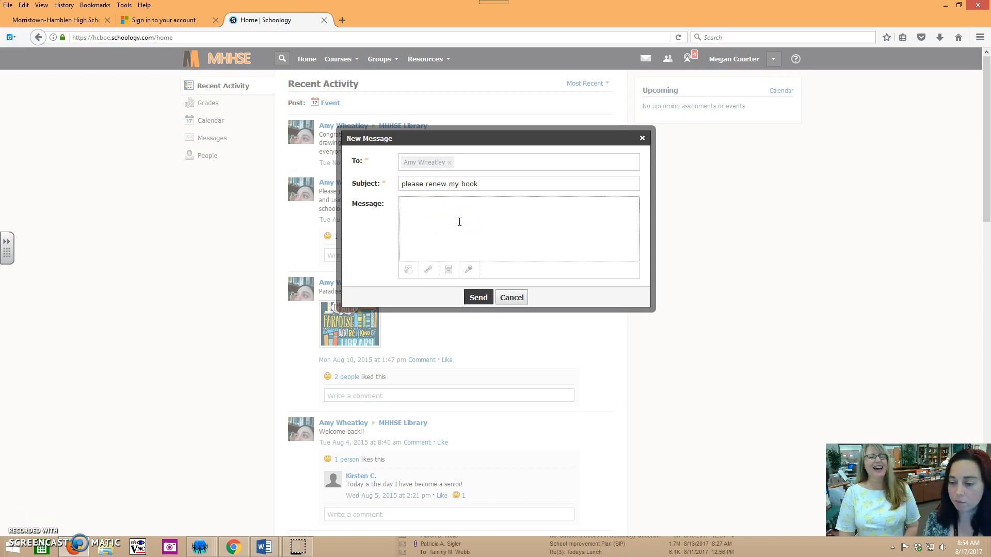
pyautogui.write('Tha')
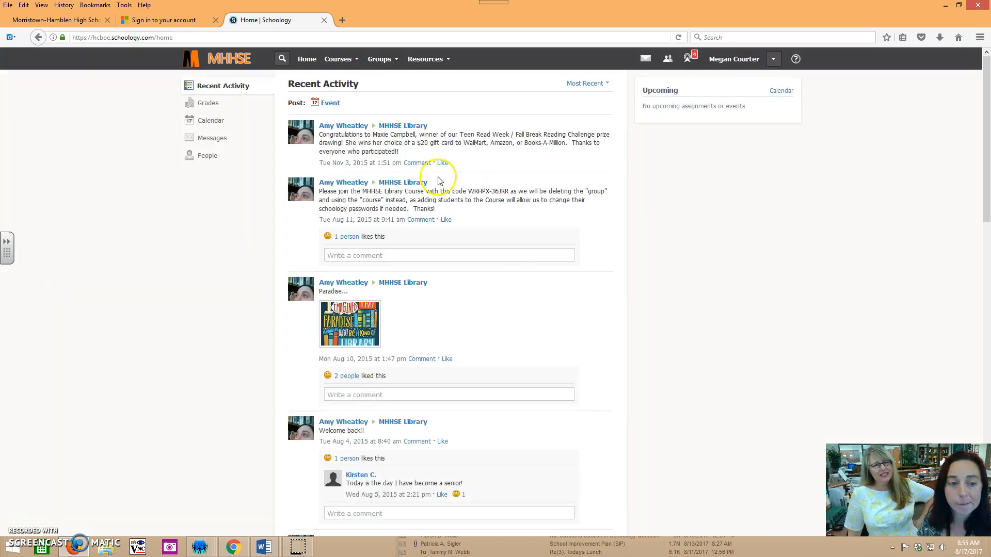
pyautogui.moveTo(528, 470)
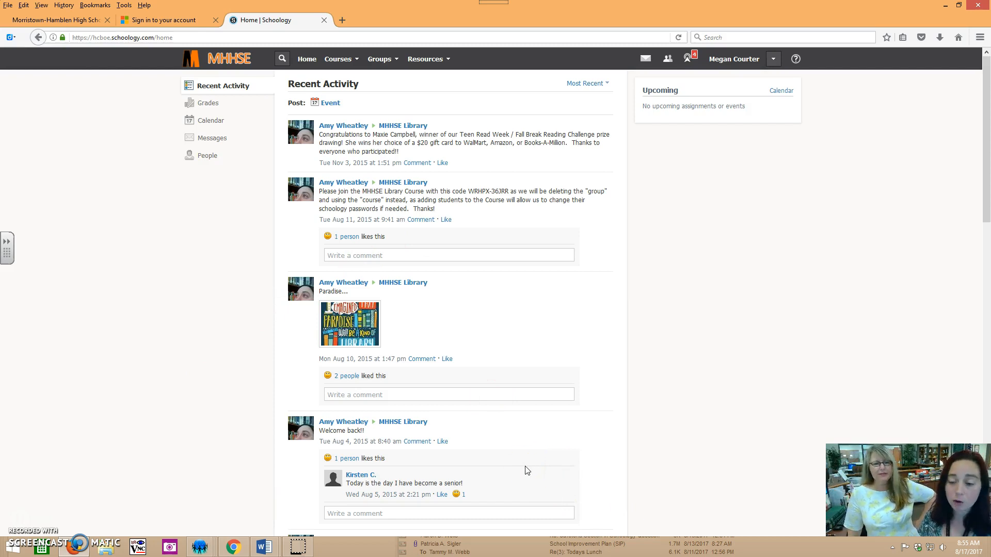
pyautogui.moveTo(509, 465)
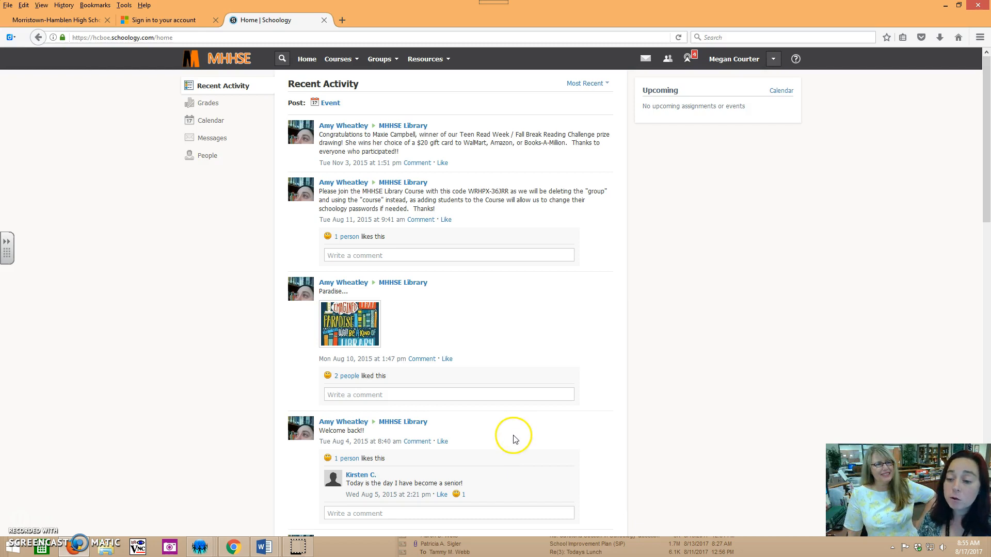
pyautogui.moveTo(147, 155)
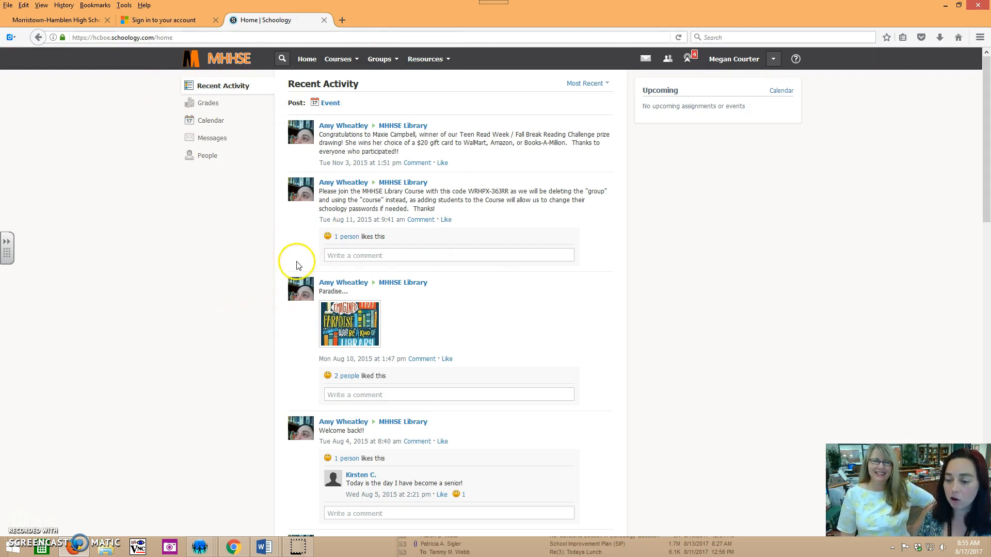
pyautogui.moveTo(285, 270)
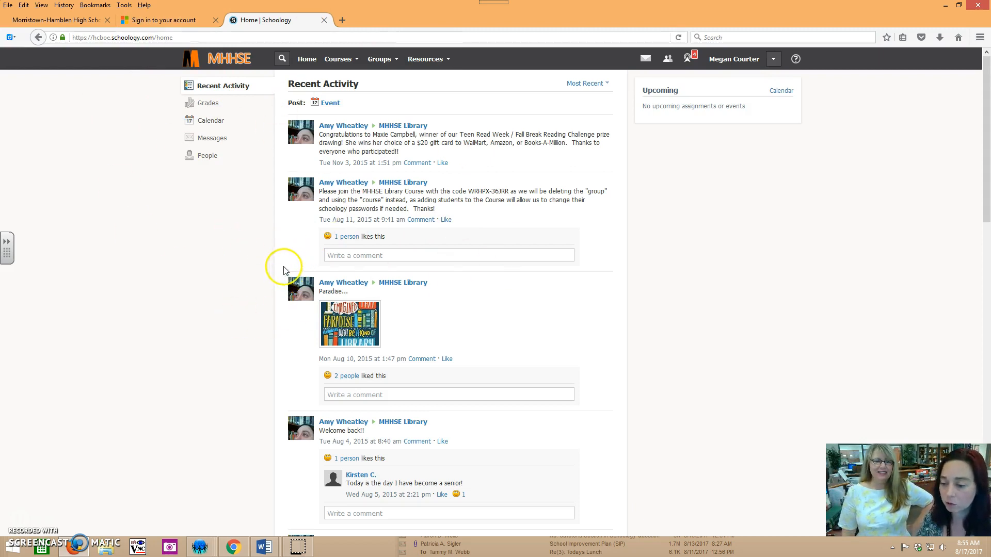
pyautogui.moveTo(189, 440)
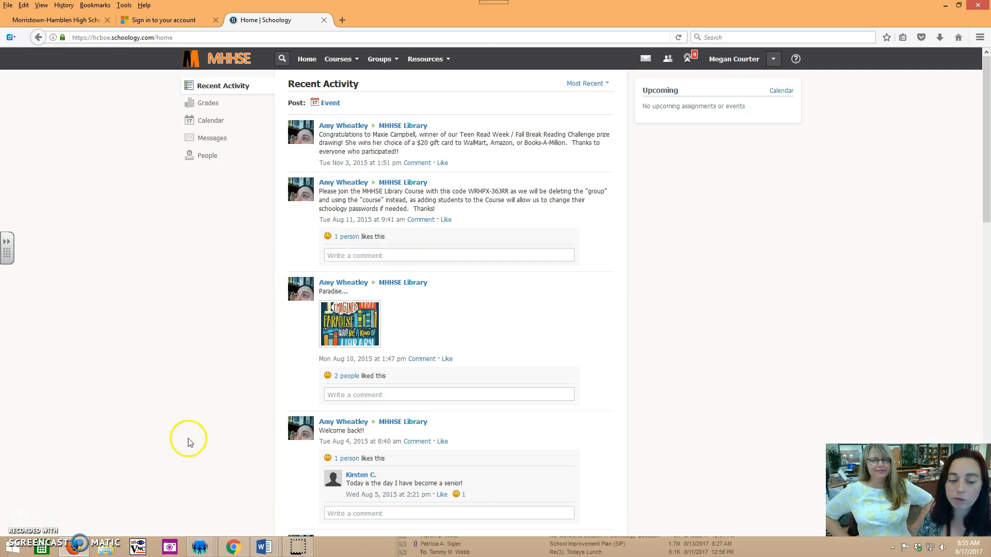
pyautogui.moveTo(258, 499)
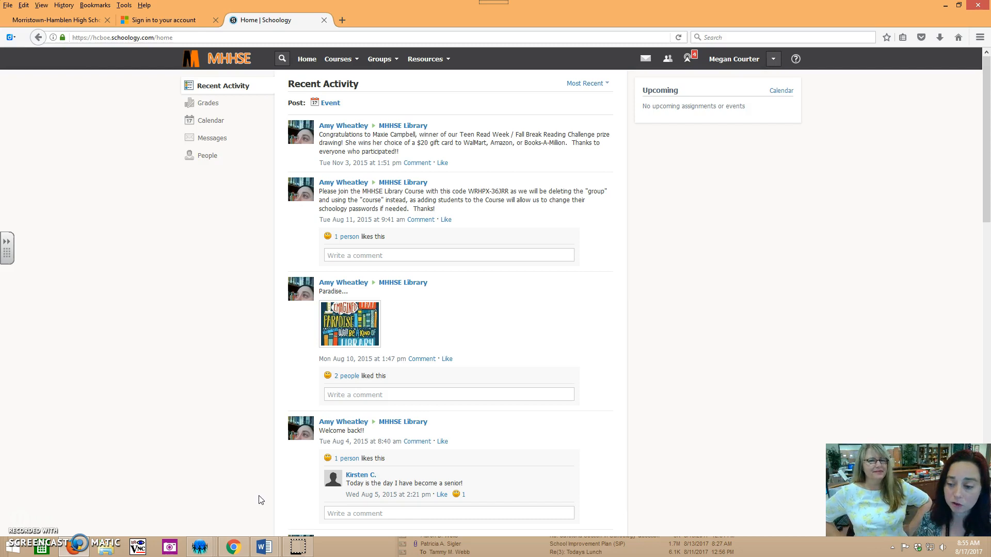
pyautogui.moveTo(247, 498)
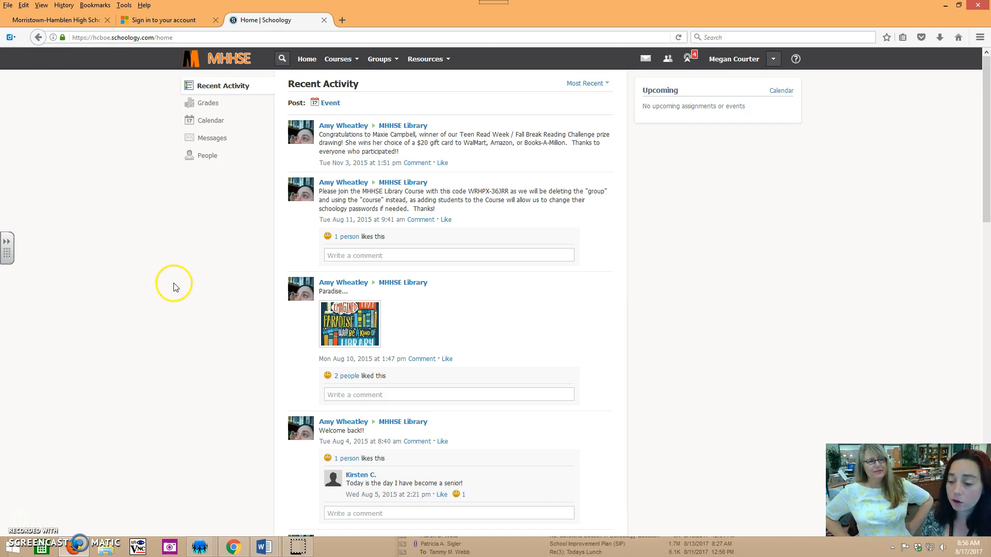
pyautogui.moveTo(207, 320)
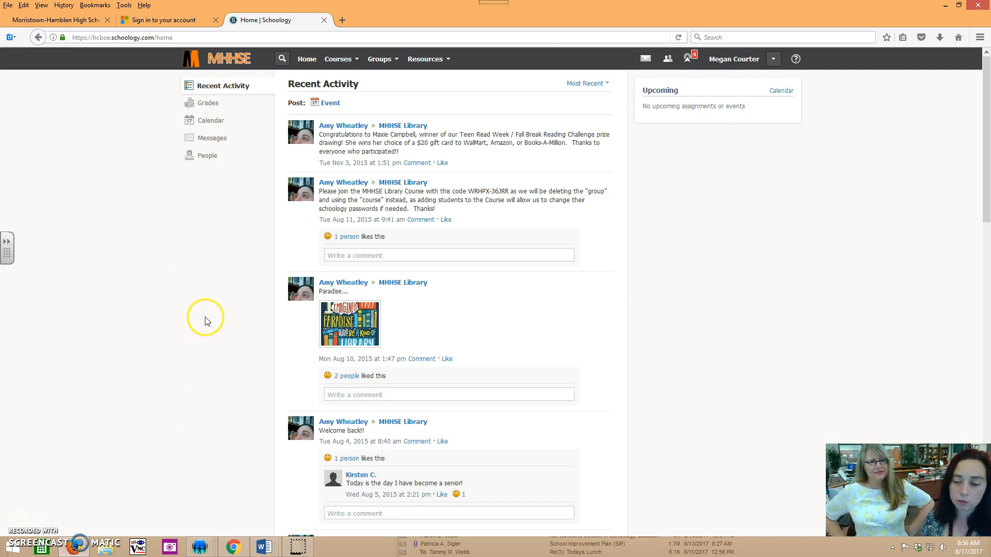